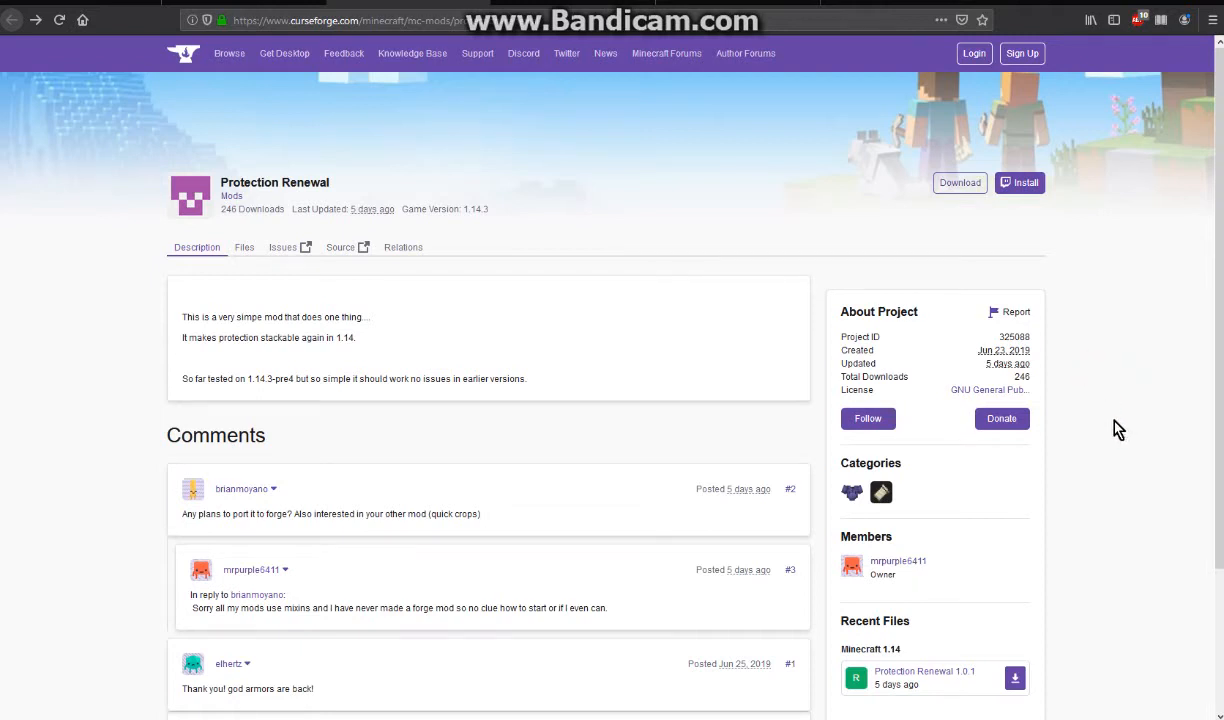
mouse_move(1116, 429)
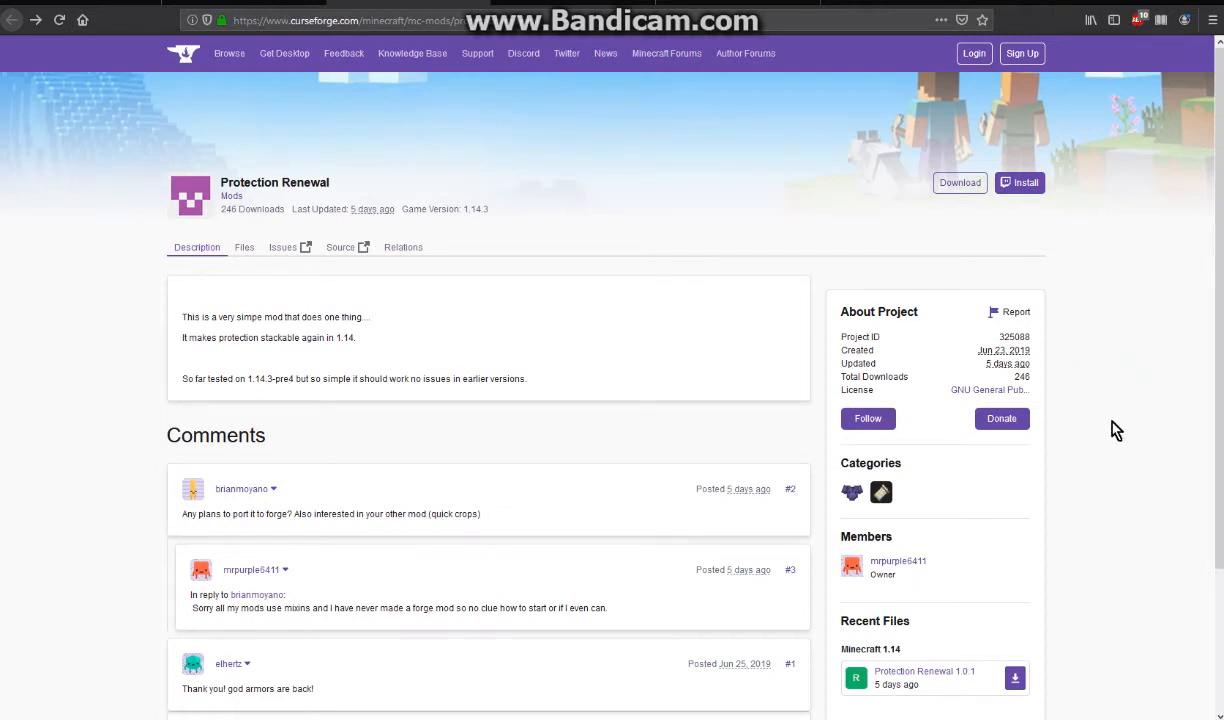
mouse_move(1111, 498)
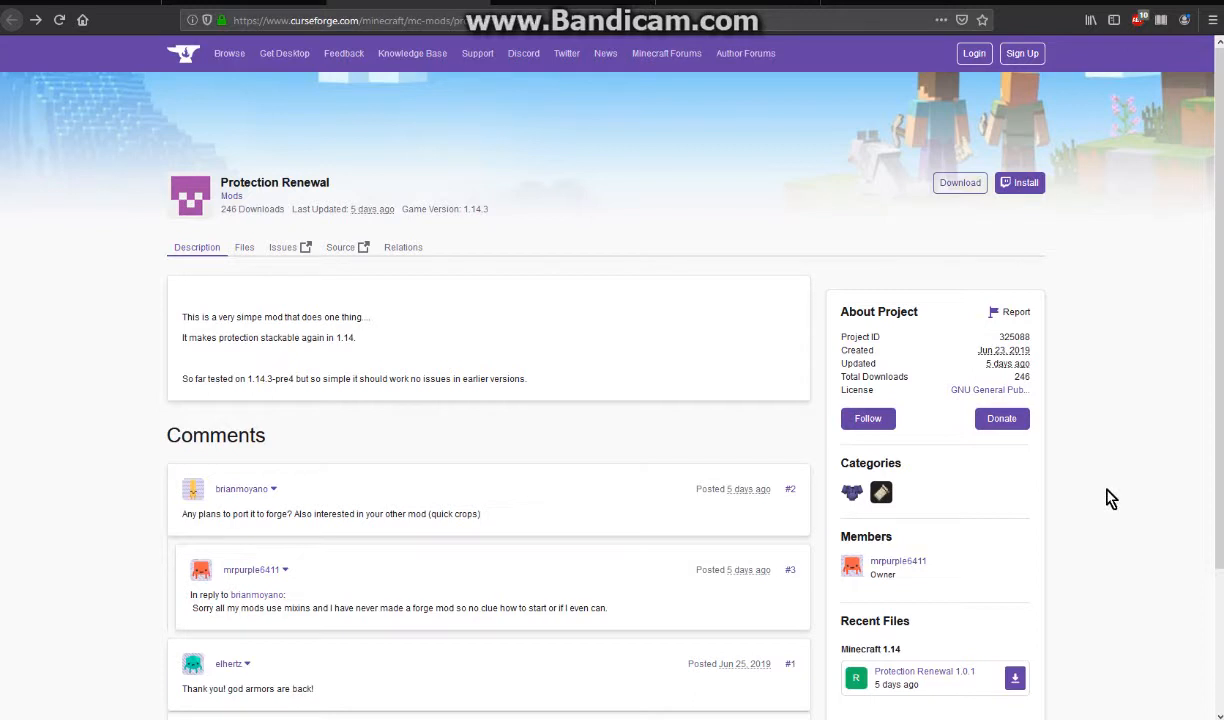
mouse_move(1088, 489)
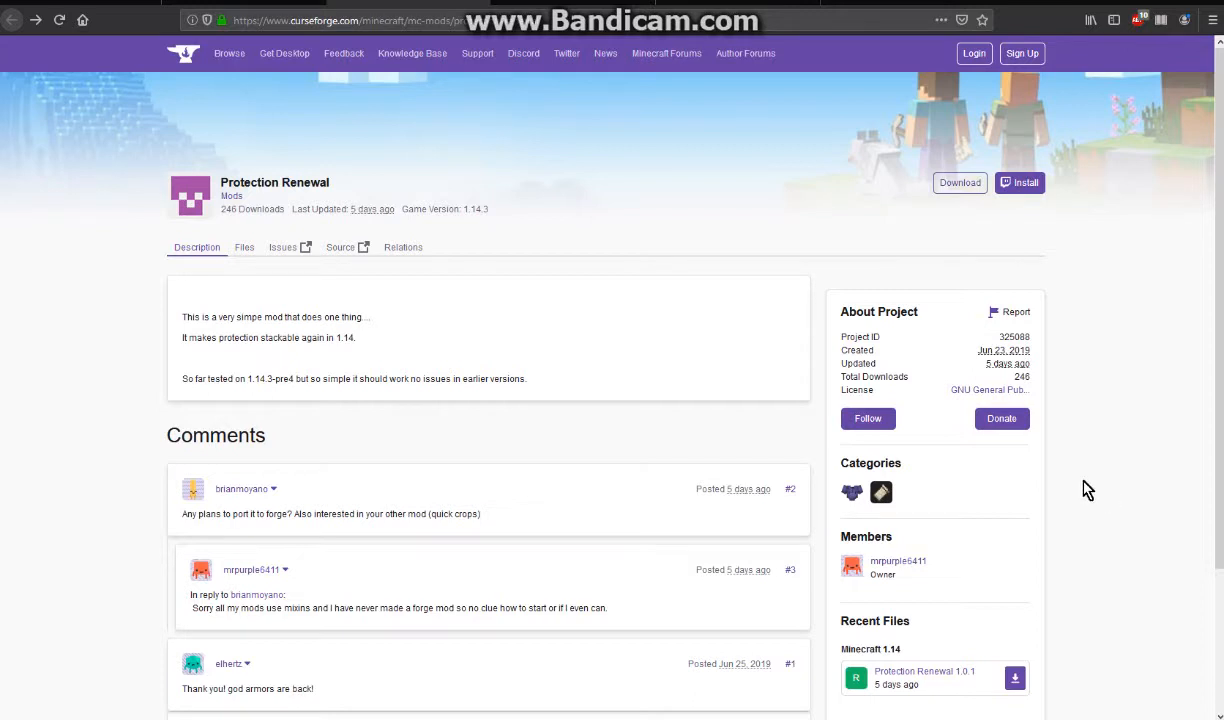
mouse_move(673, 443)
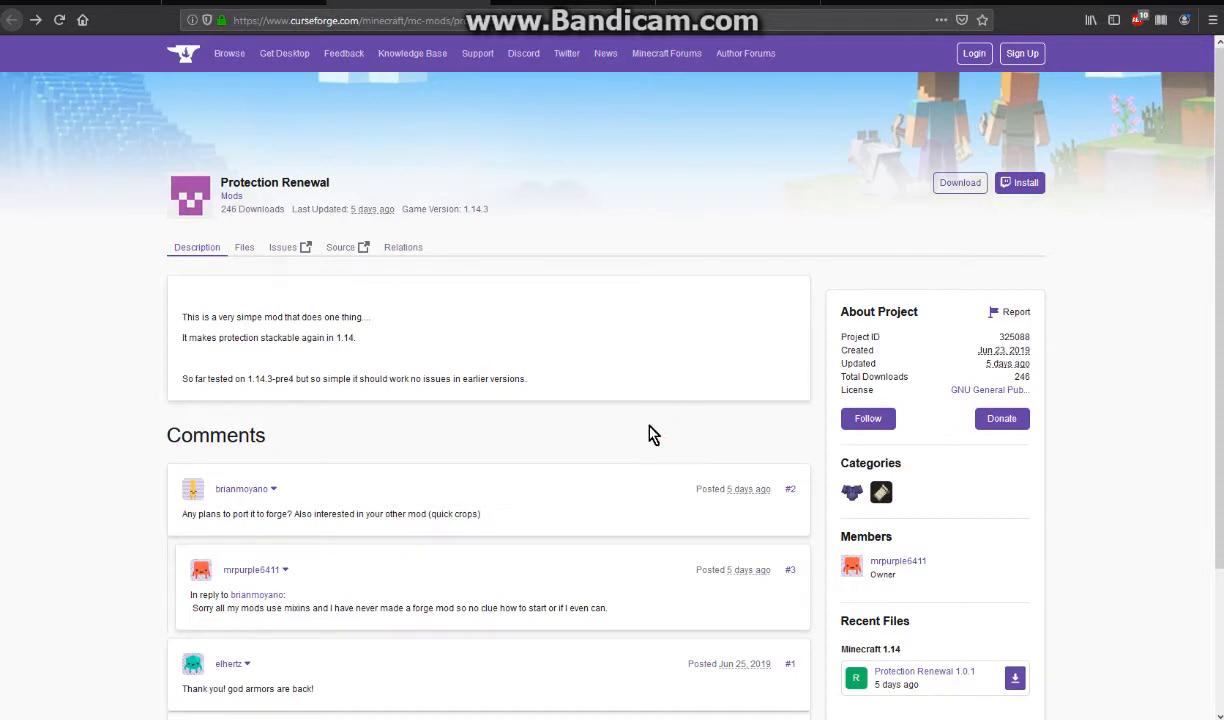
Step: Take the diamond chestplate with all four Protection IV enchantments, exit the anvil, and pause the game
left_click(661, 420)
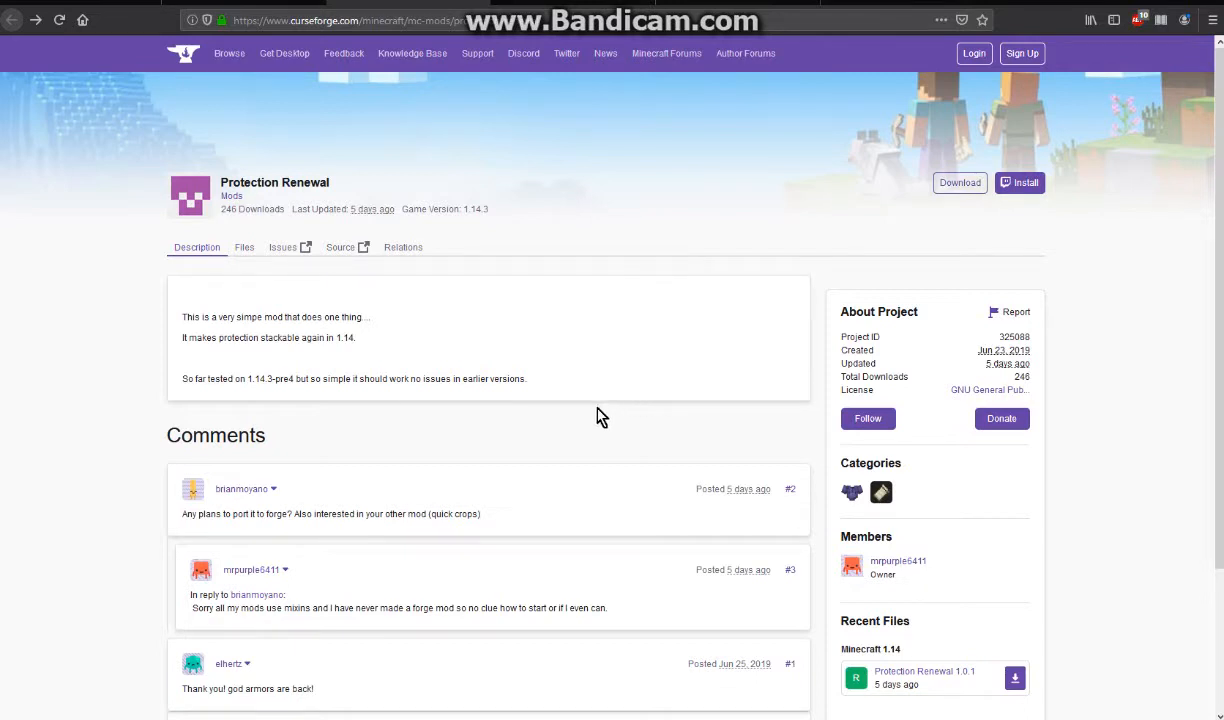
mouse_move(623, 441)
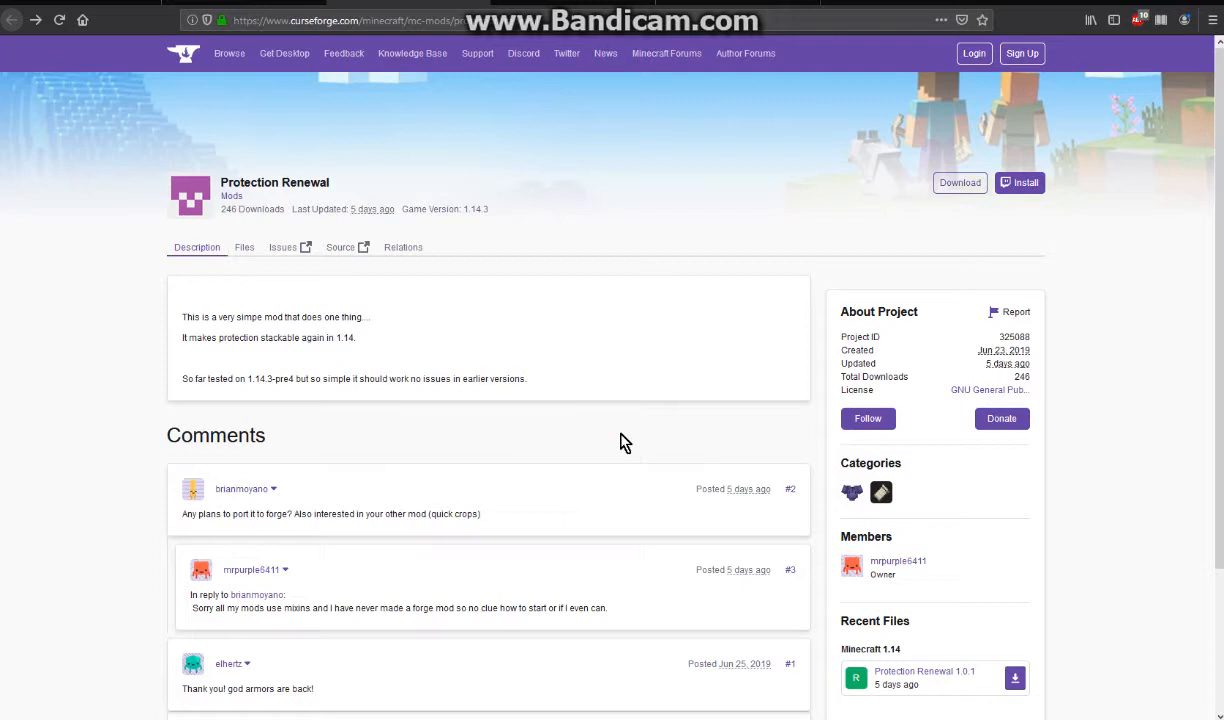
mouse_move(621, 441)
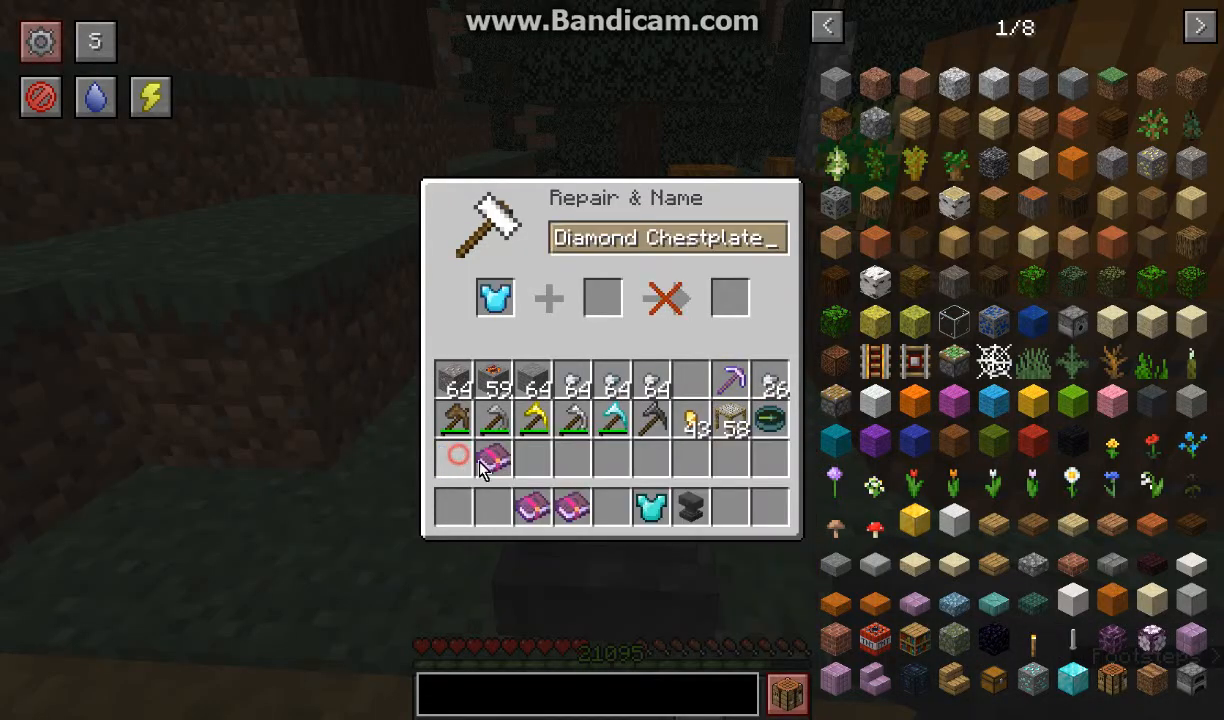
mouse_move(533, 520)
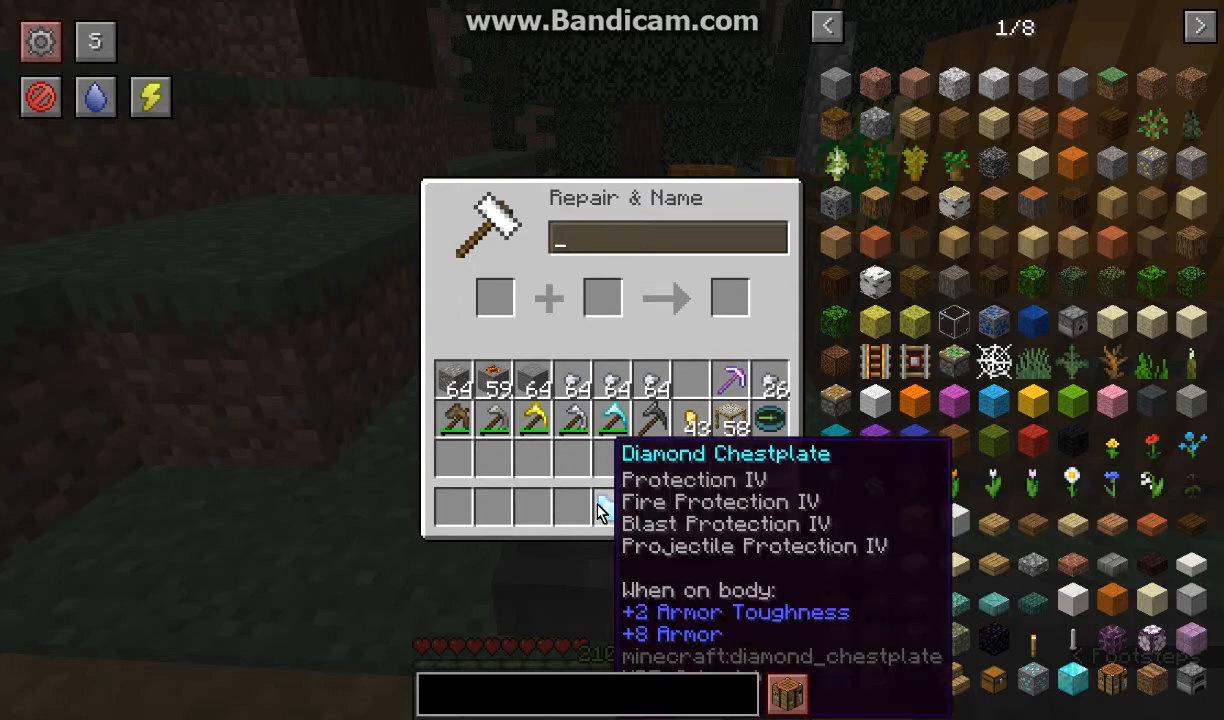
key("Escape")
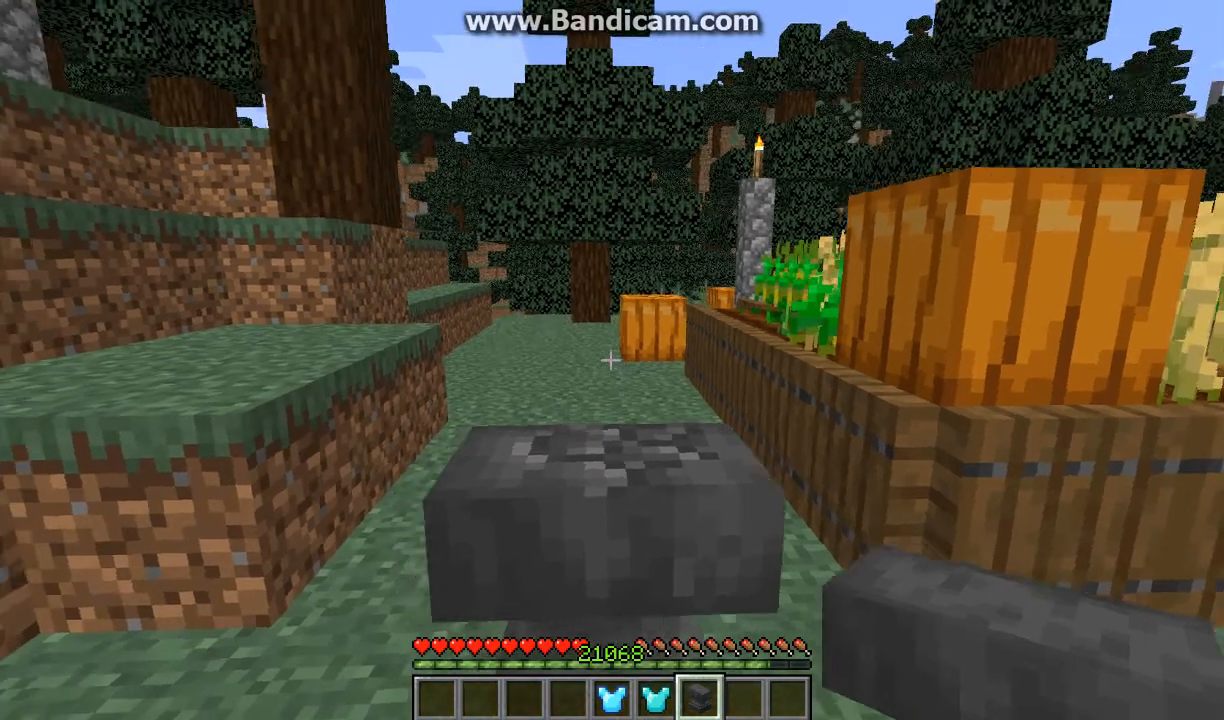
key("Escape")
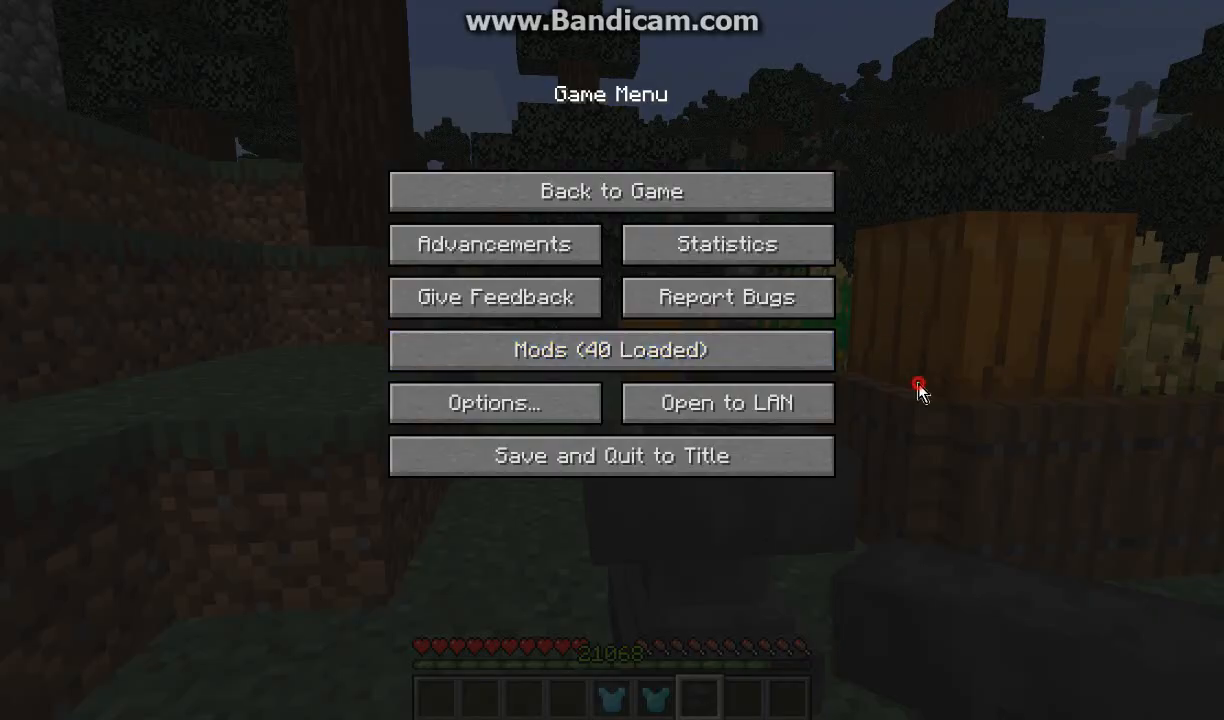